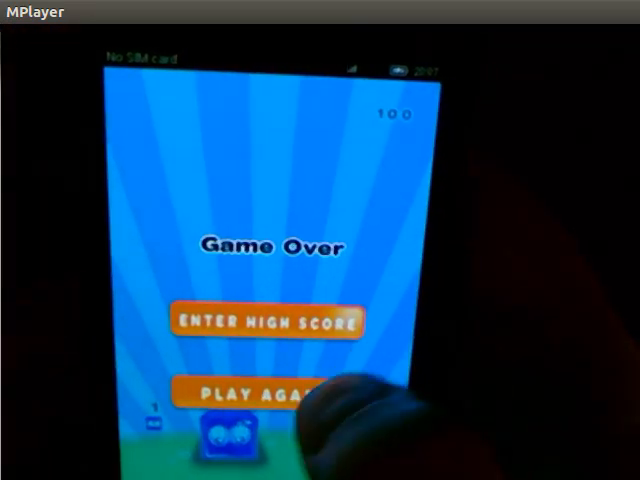
# Step: Play the phone video from the Game Over screen to the square-icon home screen
pyautogui.click(264, 390)
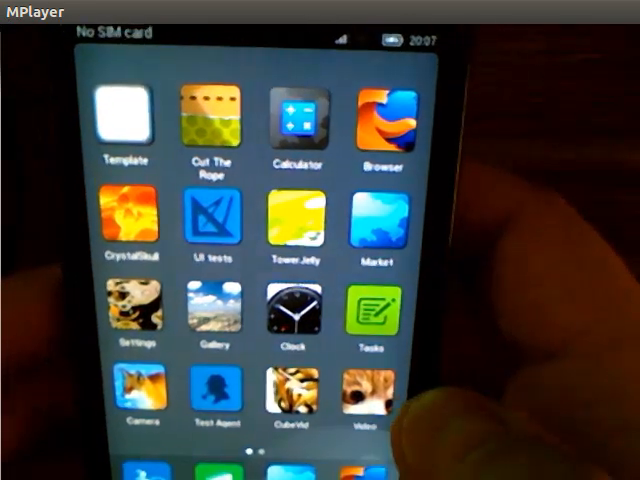
pyautogui.hscroll(-3)
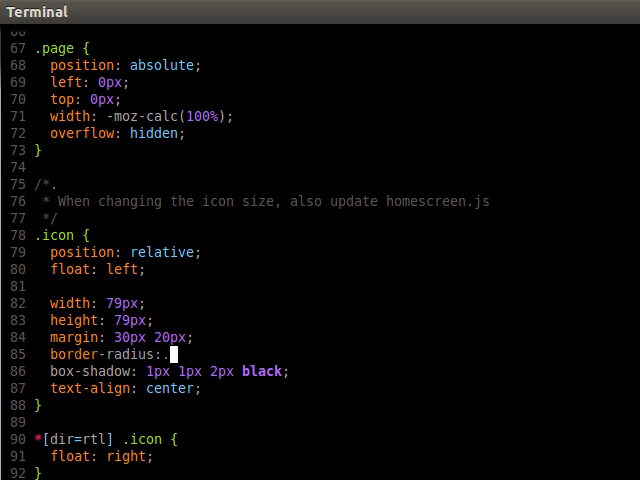
# Step: Set the .icon rule's border-radius to 50% in the homescreen stylesheet
pyautogui.write('50%')
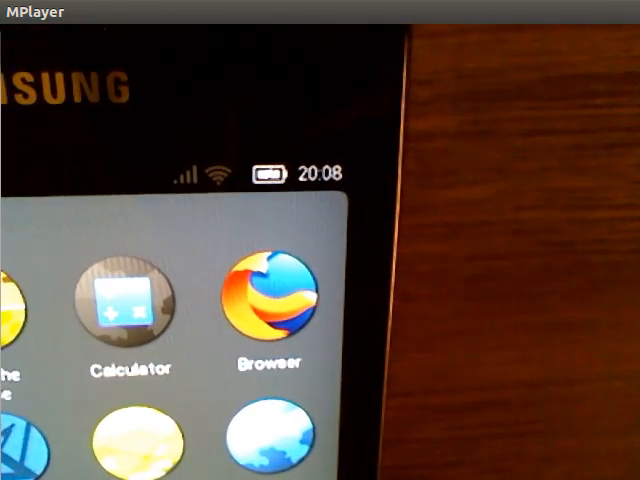
# Step: Pan down the phone home screen video revealing round Clock, Tasks and Gallery icons
pyautogui.scroll(-3)
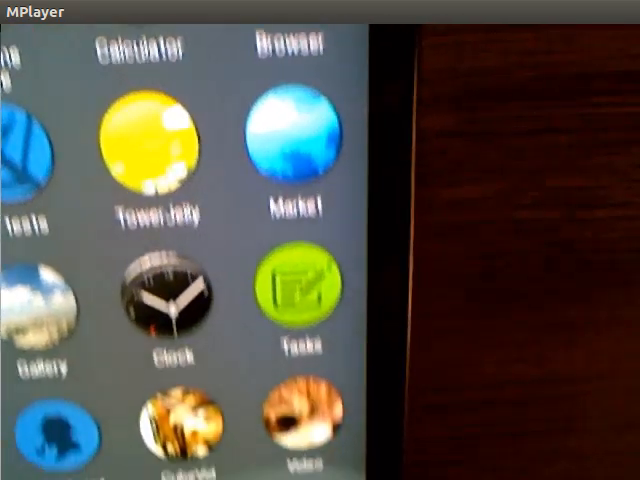